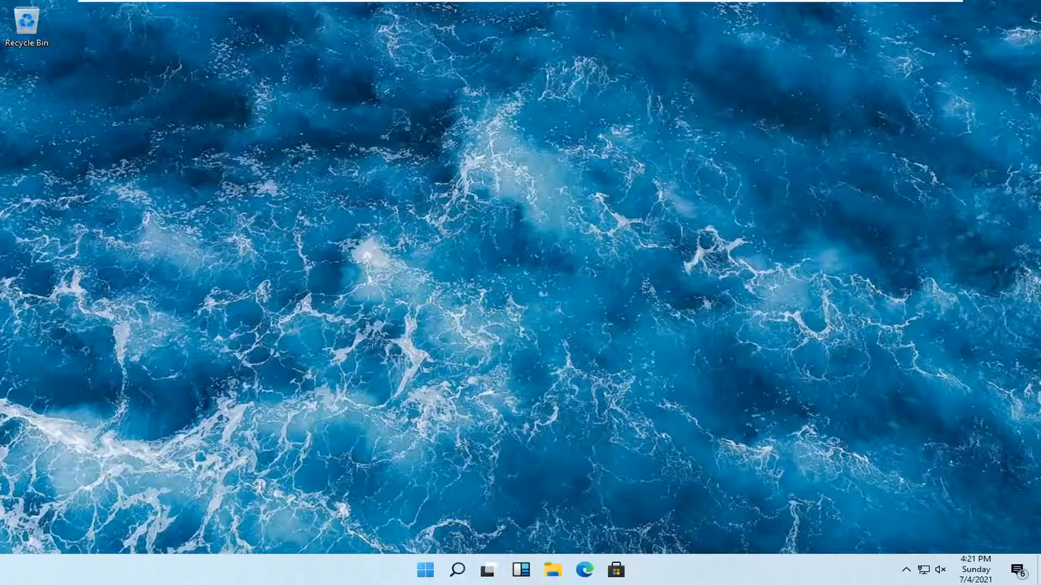
{"action": "mouse_move", "coordinate": [457, 569]}
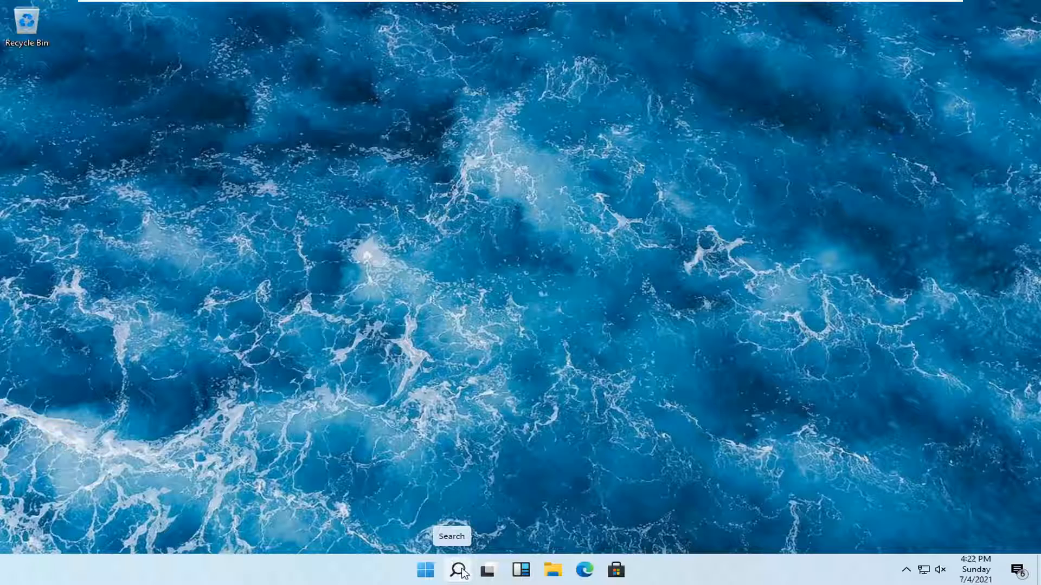
- Search Windows for 'credential manager' and launch Credential Manager from the results
{"action": "left_click", "coordinate": [458, 569]}
{"action": "type", "text": "credential"}
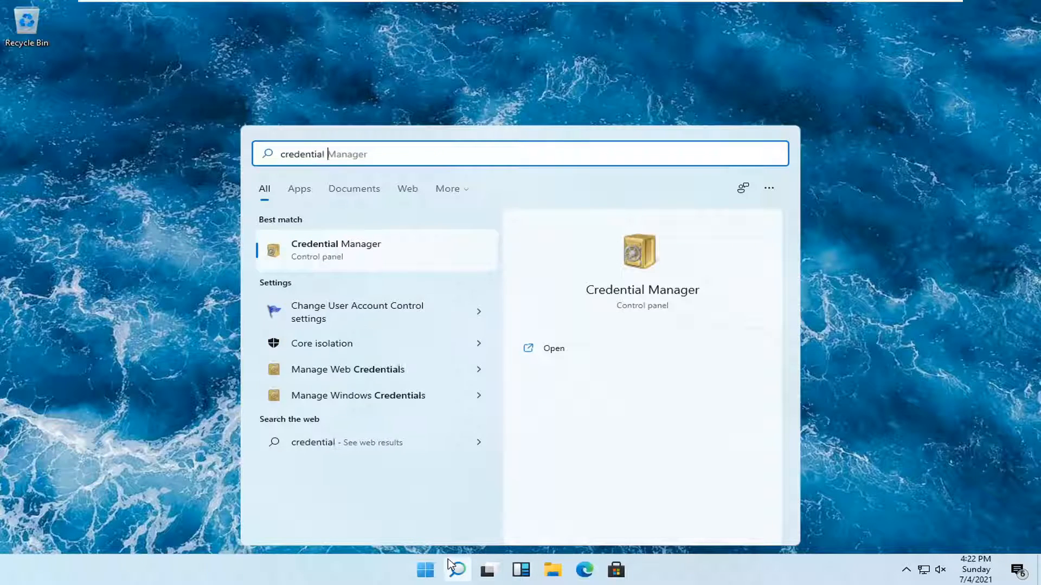
{"action": "type", "text": "manager"}
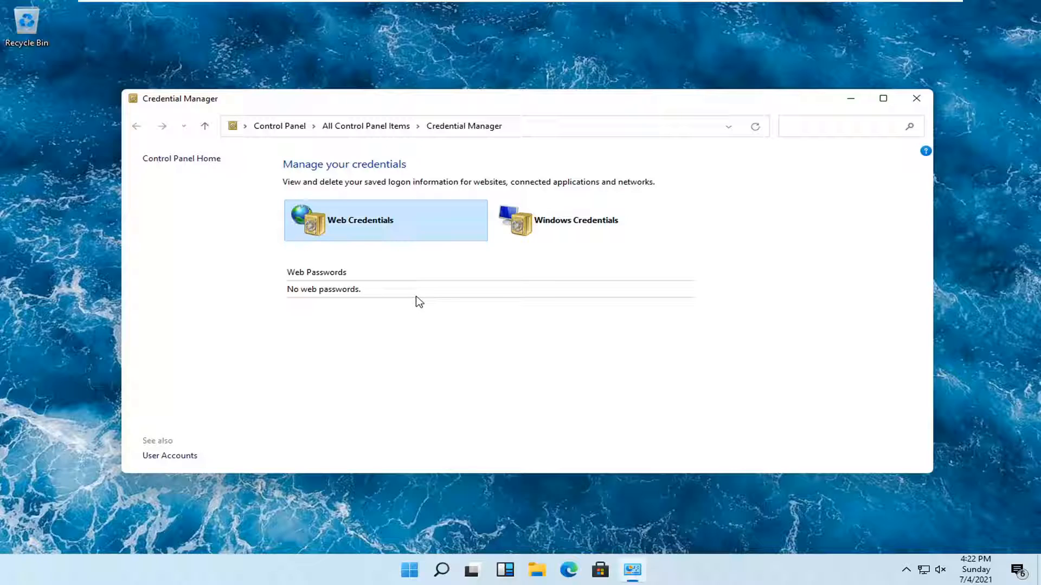
- Remove the virtualapp/didlogical generic credential, confirm, and close Credential Manager, leaving SSO_POP_Device
{"action": "left_click", "coordinate": [575, 220]}
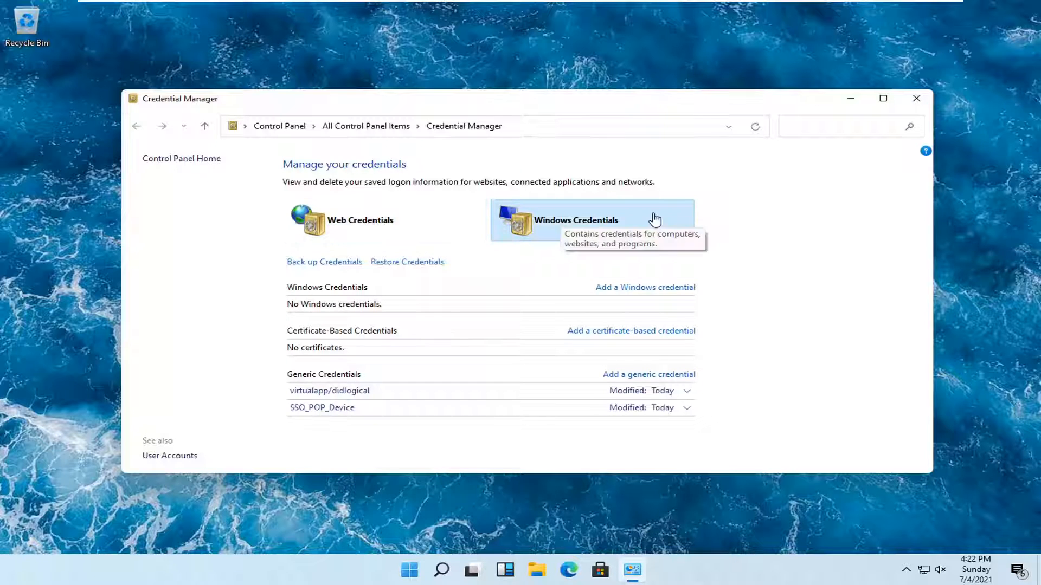
{"action": "mouse_move", "coordinate": [410, 330]}
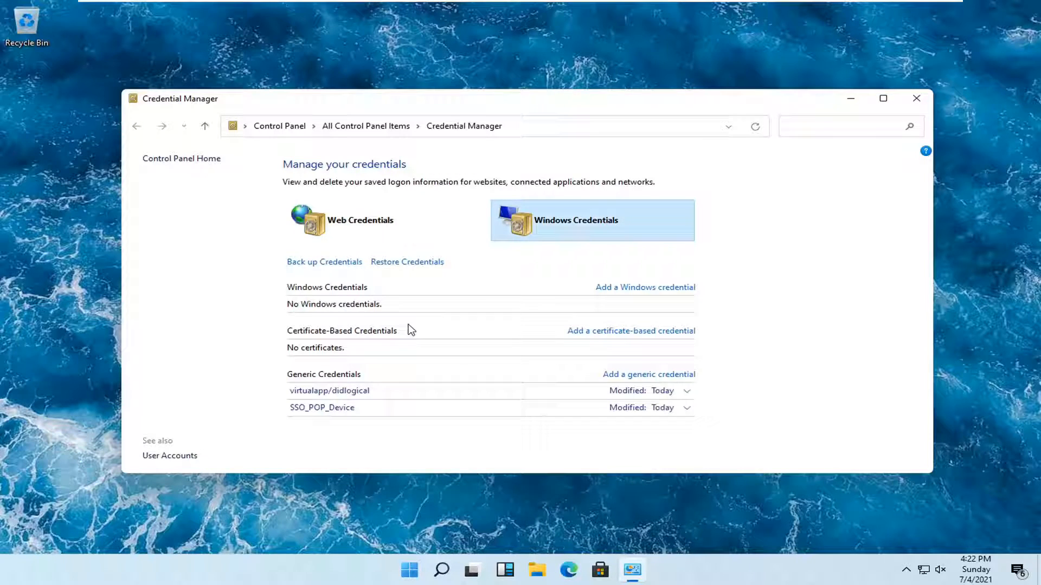
{"action": "mouse_move", "coordinate": [345, 391]}
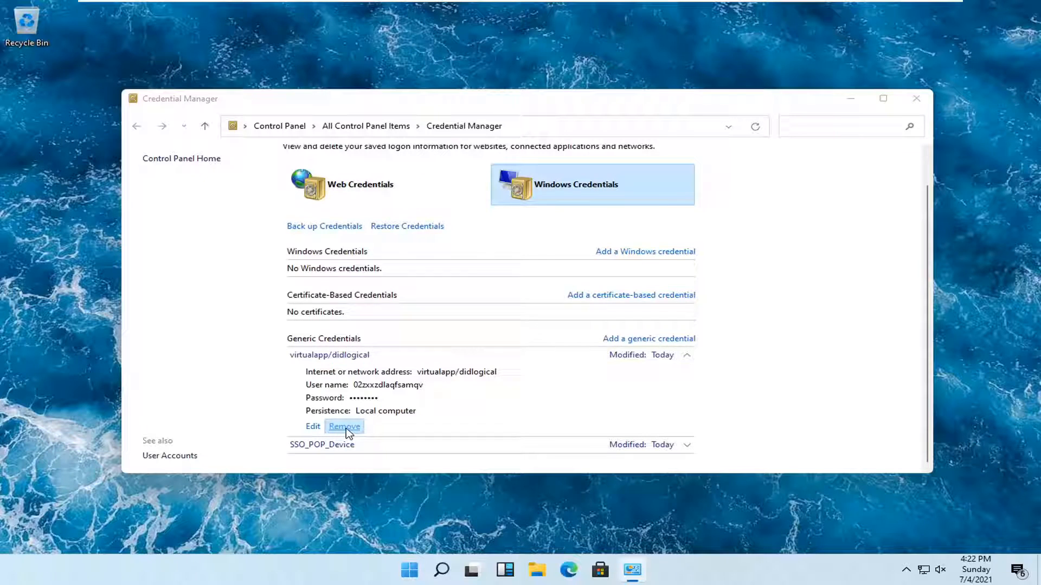
{"action": "left_click", "coordinate": [343, 426]}
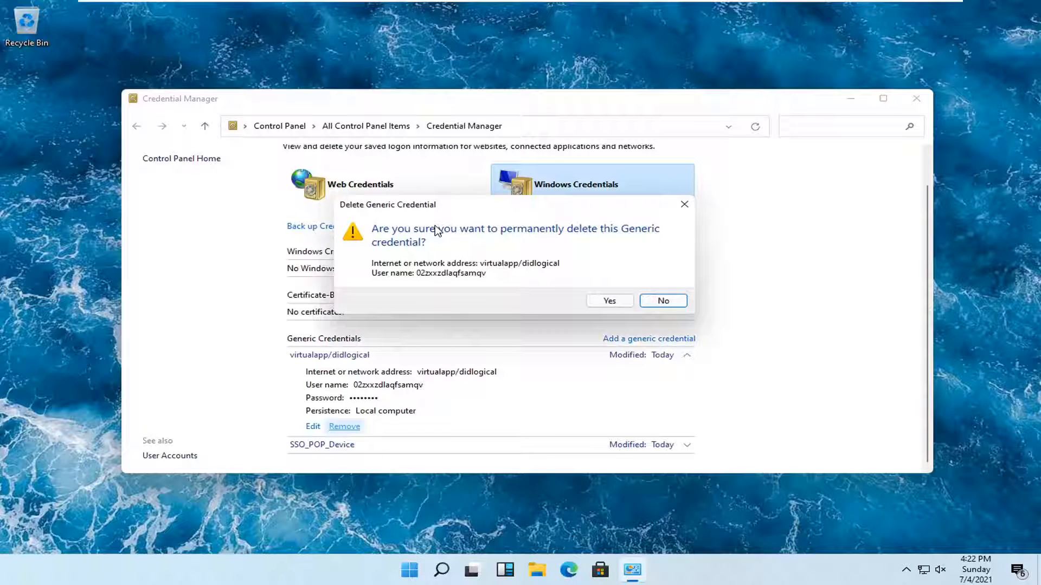
{"action": "mouse_move", "coordinate": [570, 288]}
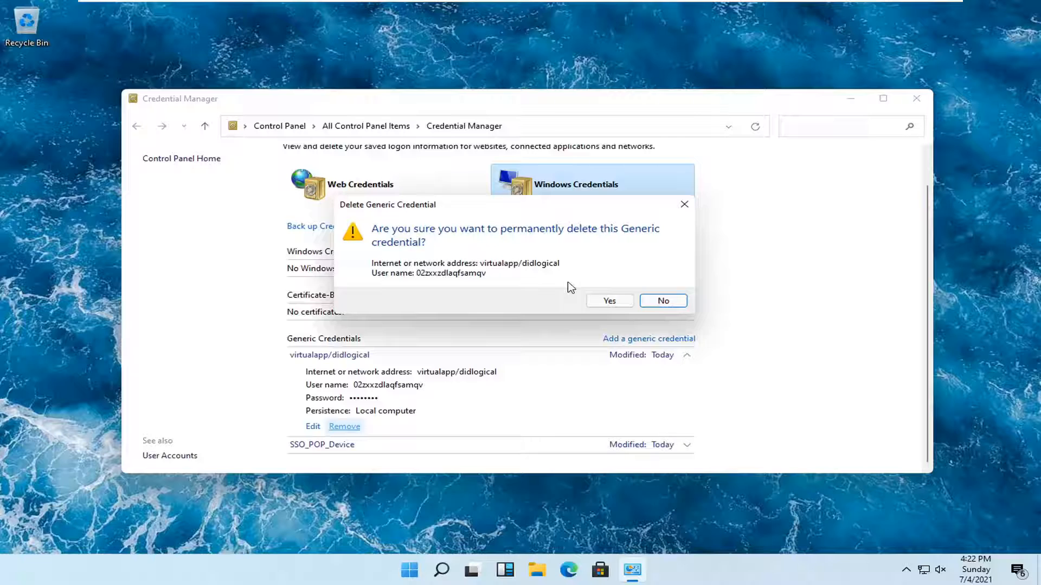
{"action": "left_click", "coordinate": [609, 301]}
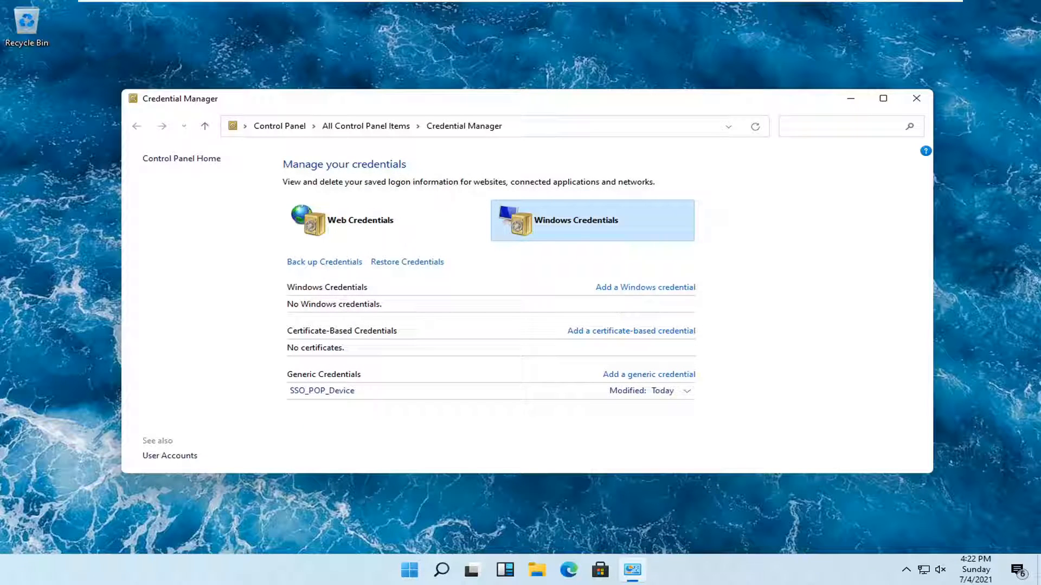
{"action": "left_click", "coordinate": [915, 99]}
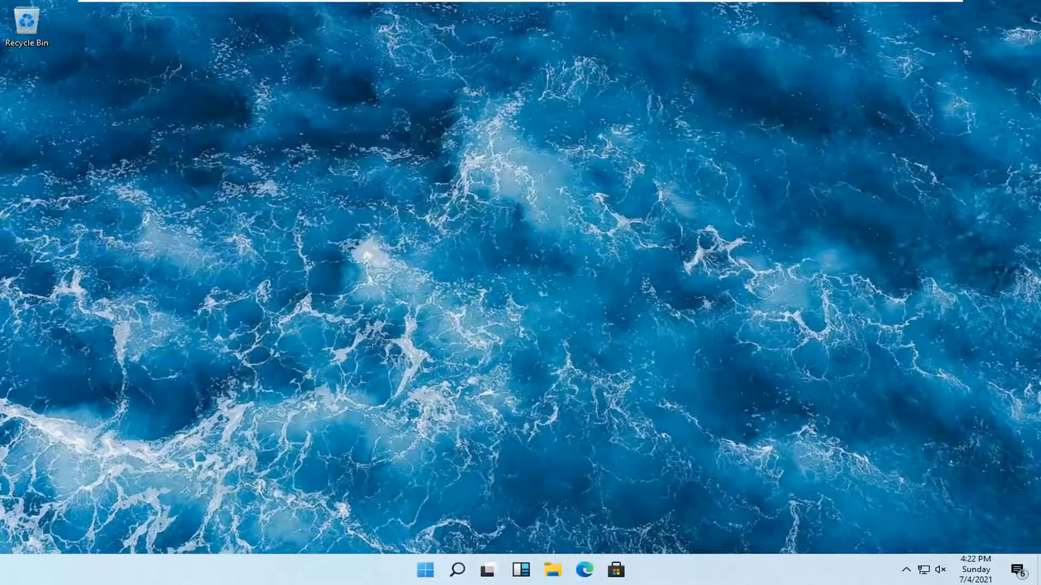